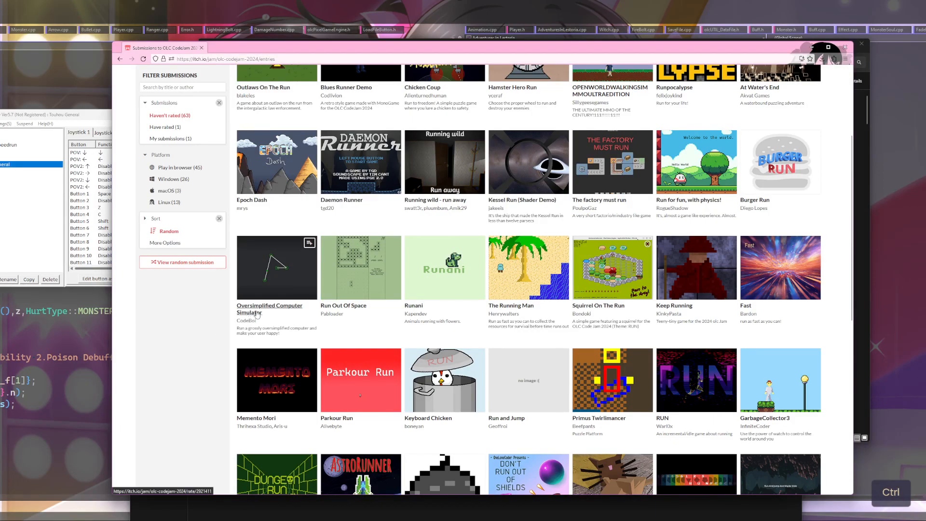
Select the Oversimplified Computer Simulator thumbnail in the jam submissions grid
{"action": "left_click", "coordinate": [269, 306]}
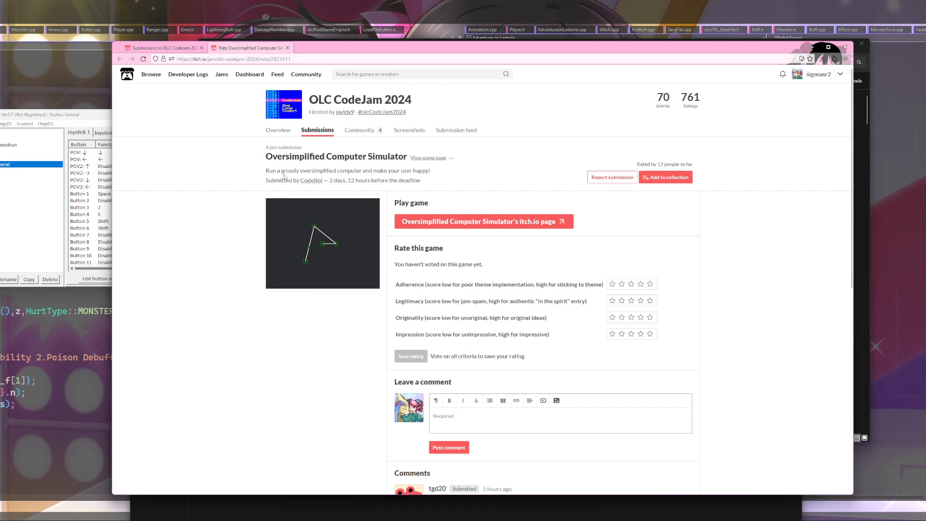
{"action": "mouse_move", "coordinate": [483, 202]}
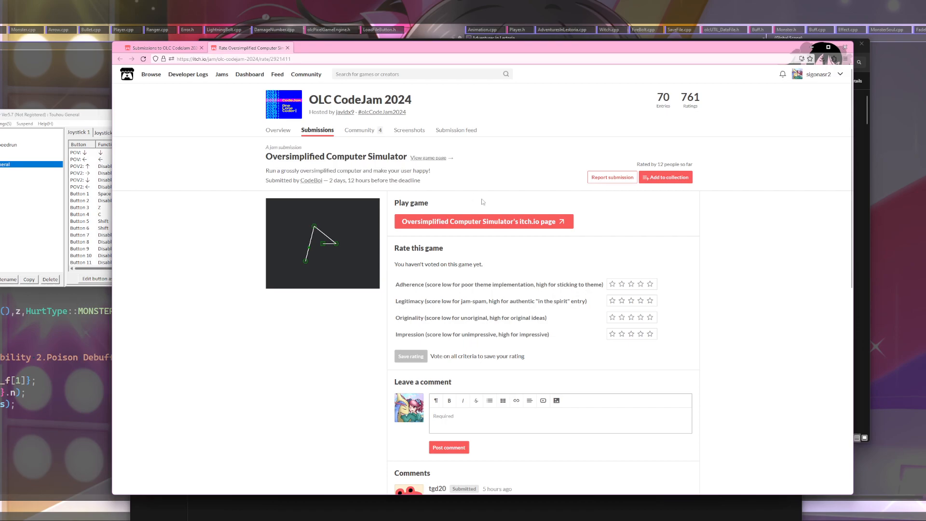
Go to the game's own itch.io page and launch it in the browser
{"action": "left_click", "coordinate": [483, 221]}
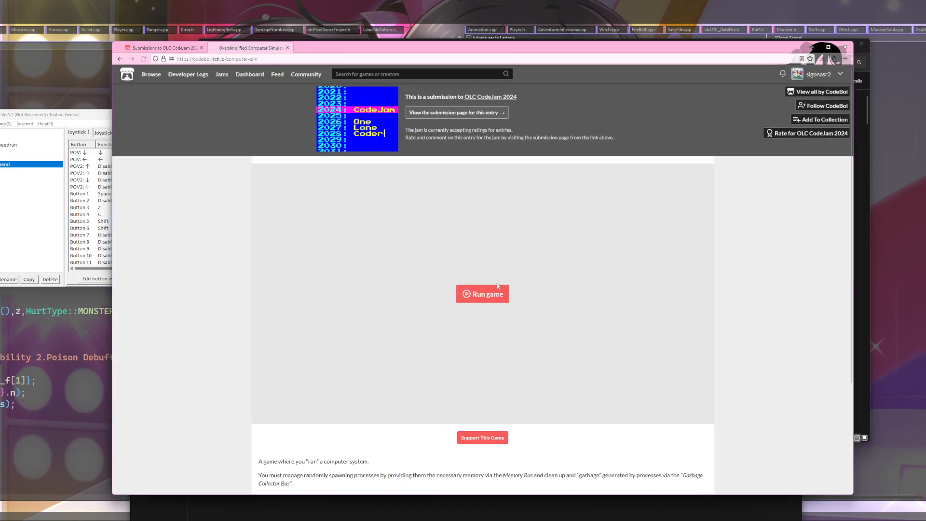
{"action": "left_click", "coordinate": [482, 294]}
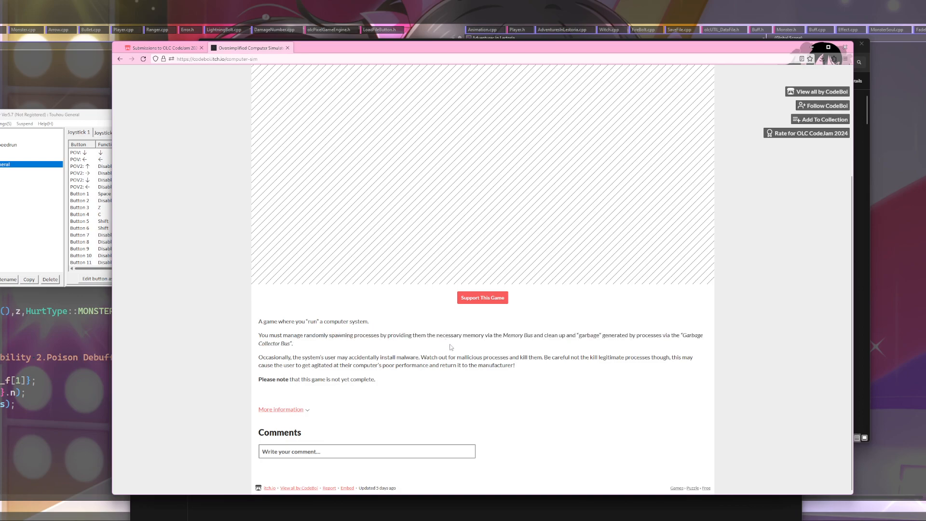
{"action": "mouse_move", "coordinate": [457, 359]}
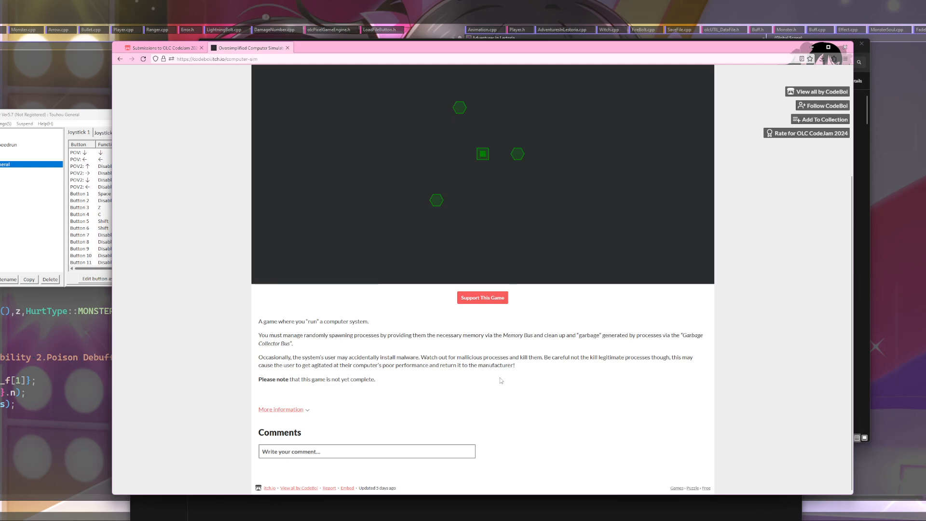
{"action": "mouse_move", "coordinate": [505, 394]}
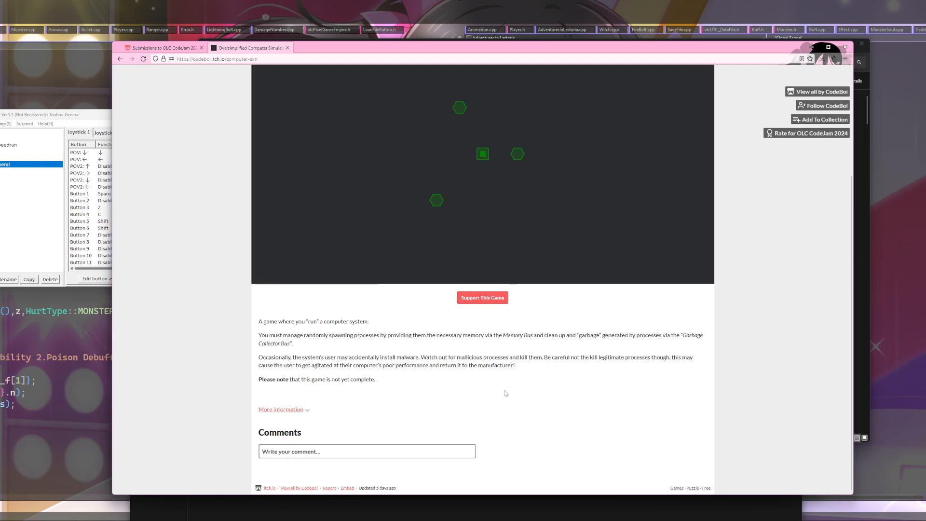
{"action": "mouse_move", "coordinate": [510, 405]}
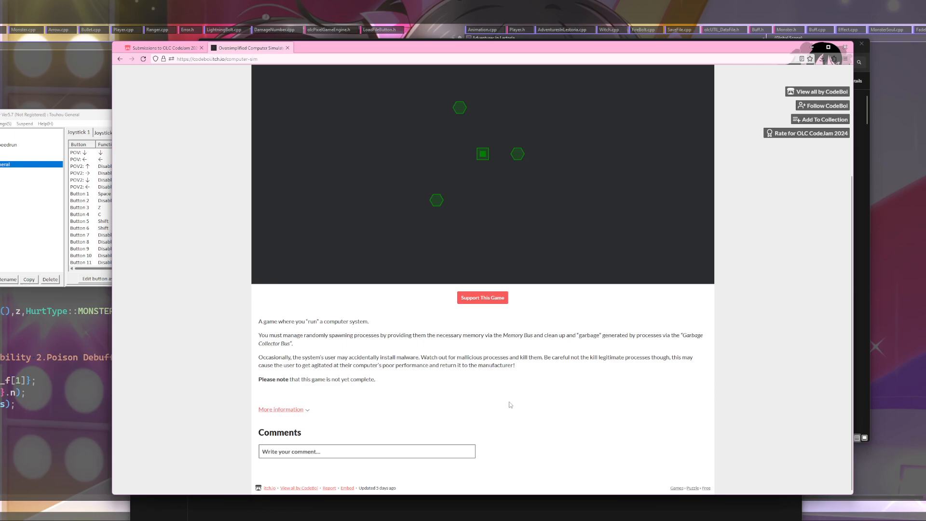
{"action": "mouse_move", "coordinate": [577, 411]}
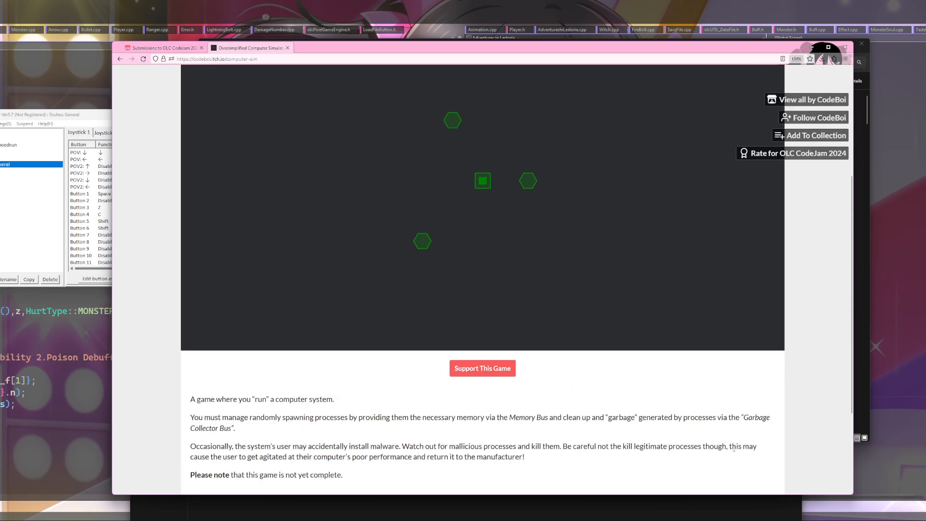
{"action": "mouse_move", "coordinate": [732, 449]}
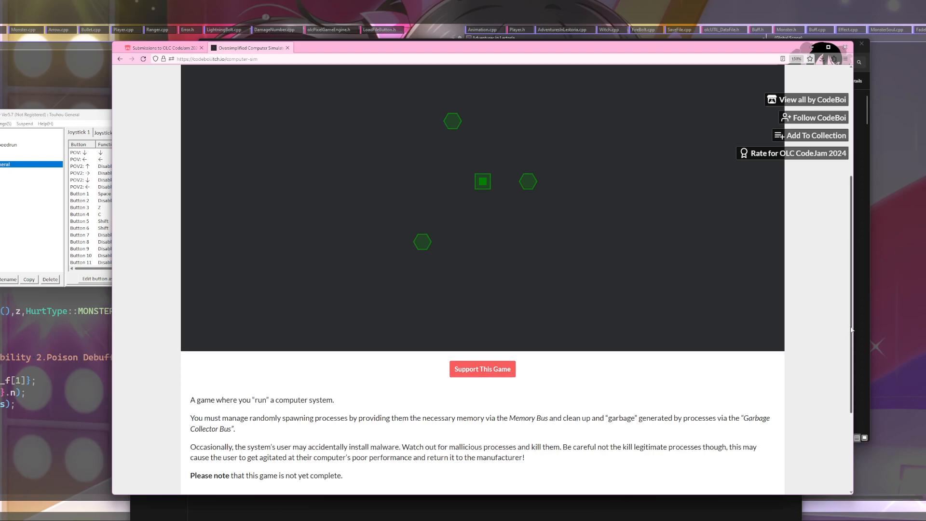
Frame the game canvas and draw a bus from the green square to the lower-left hexagon
{"action": "scroll", "scroll_direction": "down", "scroll_amount": 3}
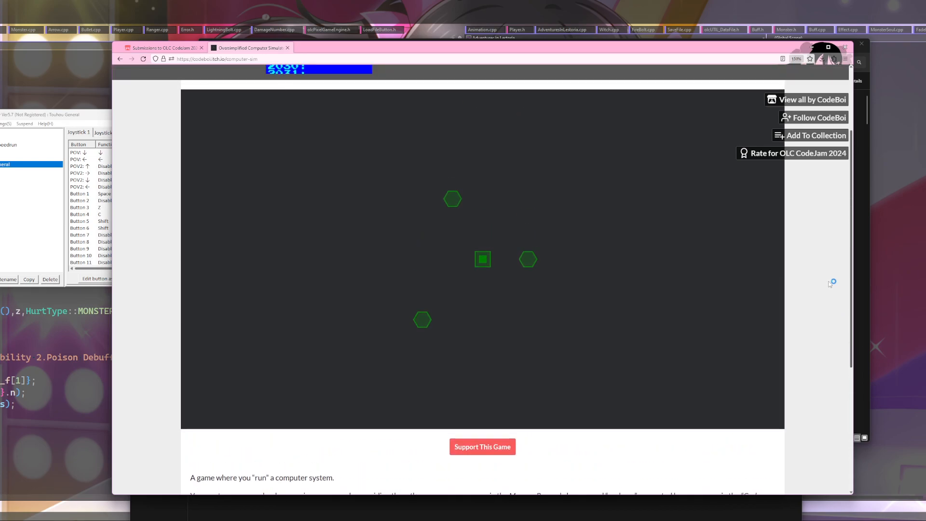
{"action": "scroll", "scroll_direction": "down", "scroll_amount": 3}
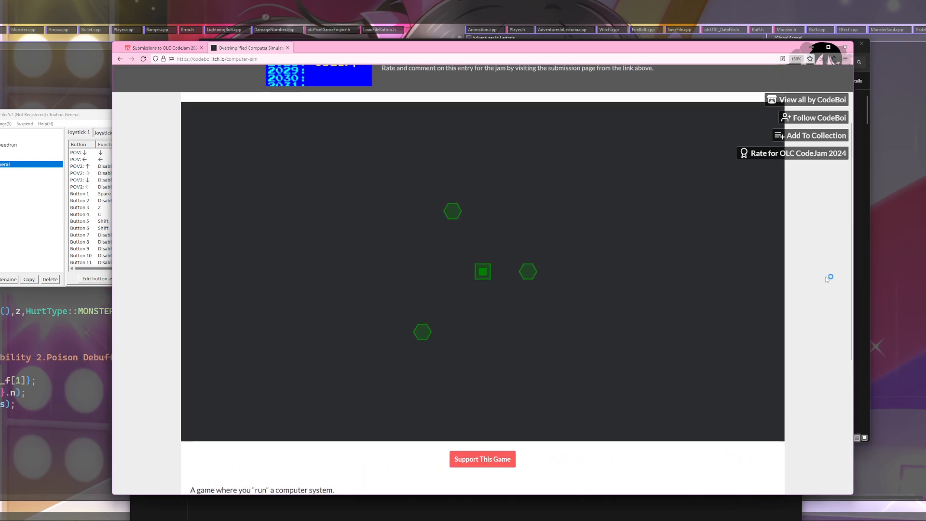
{"action": "mouse_move", "coordinate": [820, 281]}
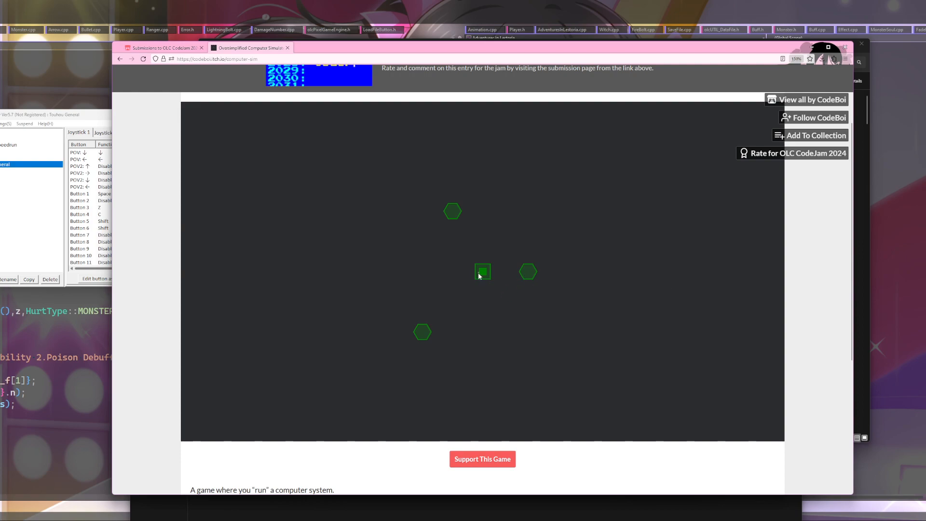
{"action": "left_click_drag", "start_coordinate": [483, 272], "coordinate": [422, 331]}
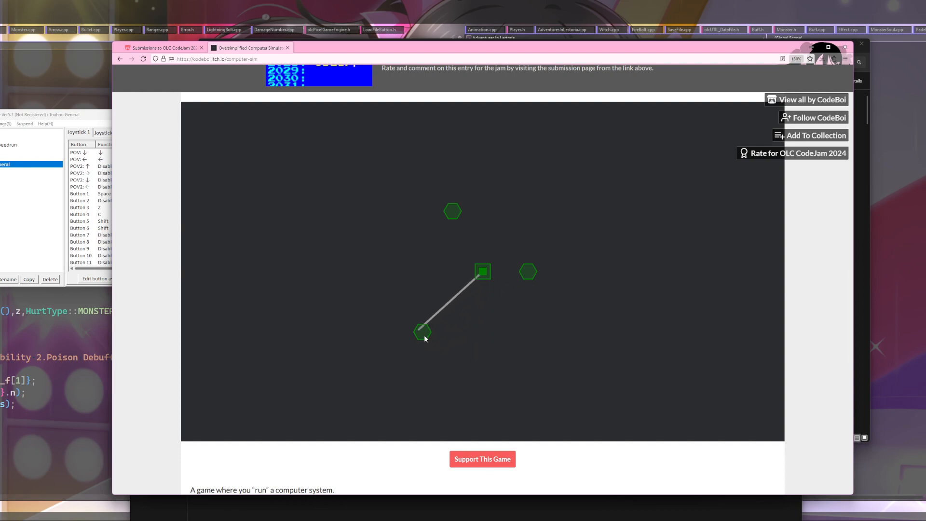
{"action": "scroll", "scroll_direction": "down", "scroll_amount": 3}
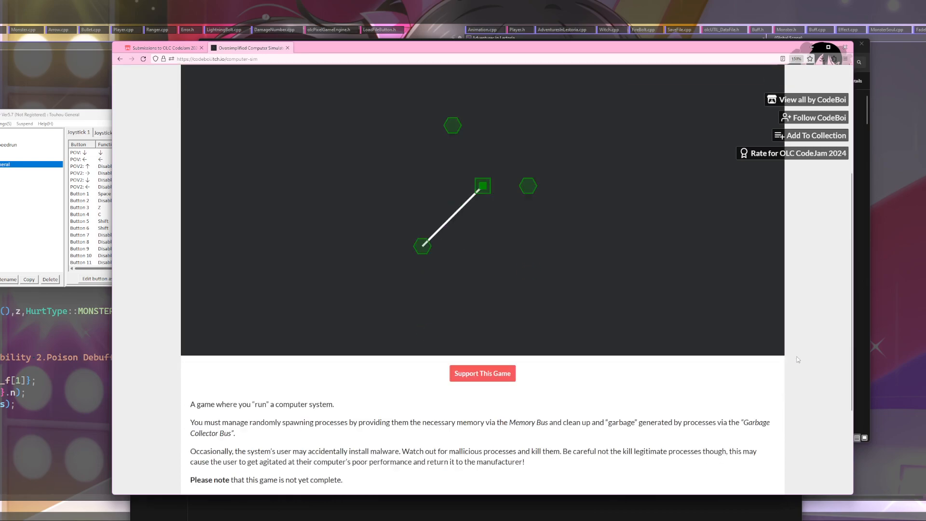
{"action": "scroll", "scroll_direction": "down", "scroll_amount": 3}
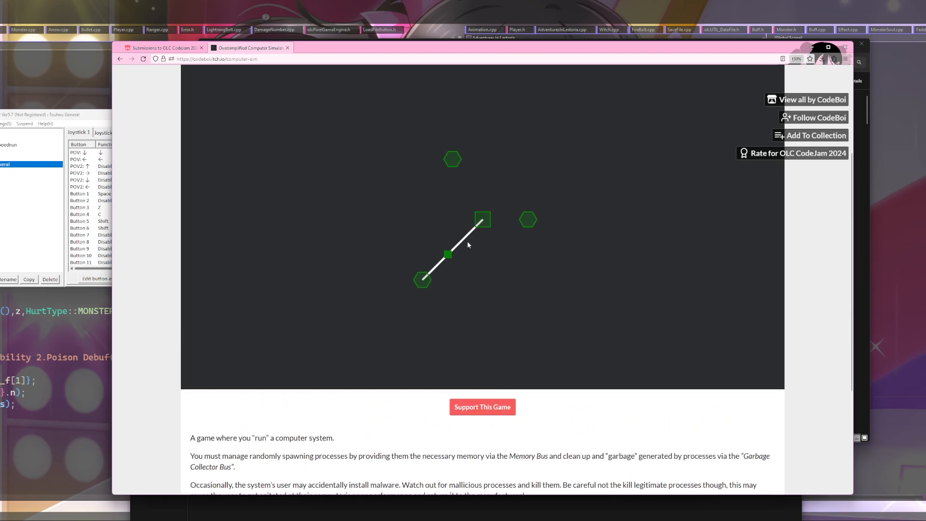
Scroll the game page while linking hexagons and drawing extra lines in the canvas
{"action": "scroll", "scroll_direction": "down", "scroll_amount": 3}
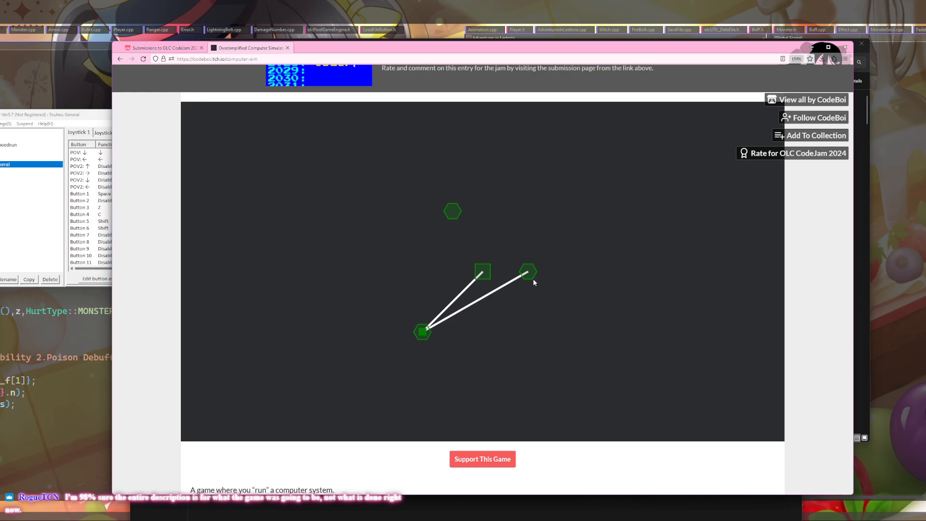
{"action": "mouse_move", "coordinate": [540, 282]}
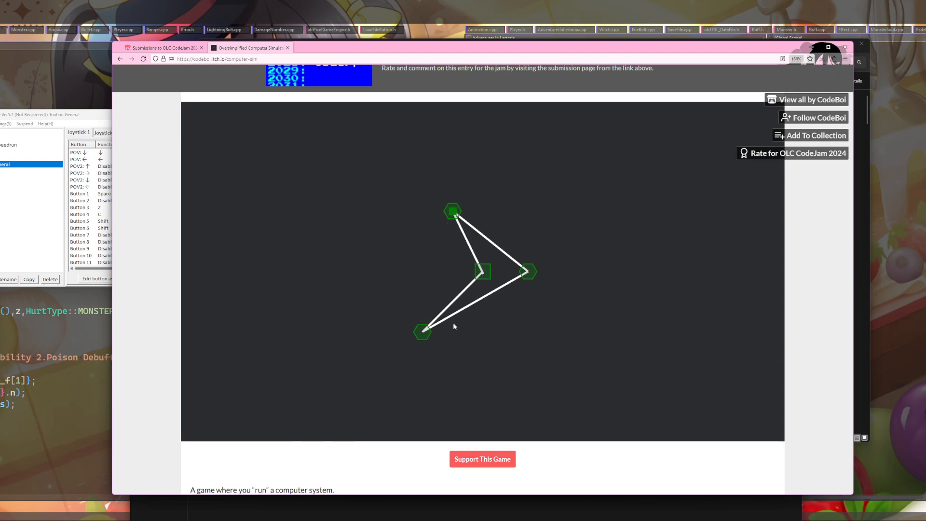
{"action": "mouse_move", "coordinate": [471, 361]}
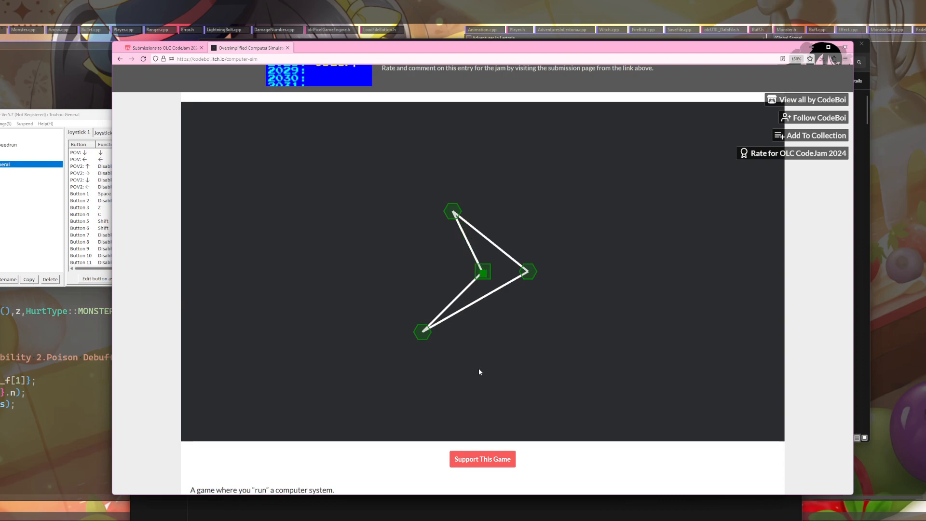
{"action": "mouse_move", "coordinate": [493, 272]}
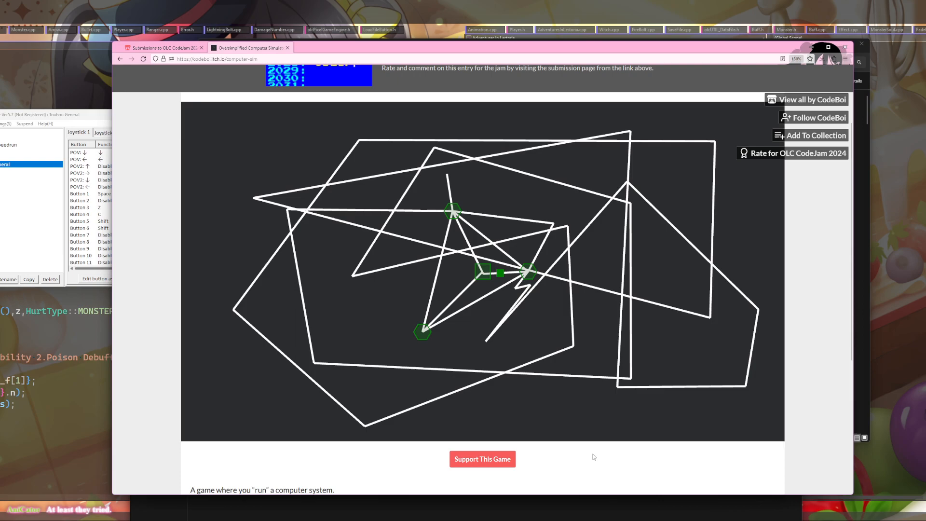
Return to the jam submission page, browse the comments, and give a criterion five stars
{"action": "scroll", "scroll_direction": "up", "scroll_amount": 3}
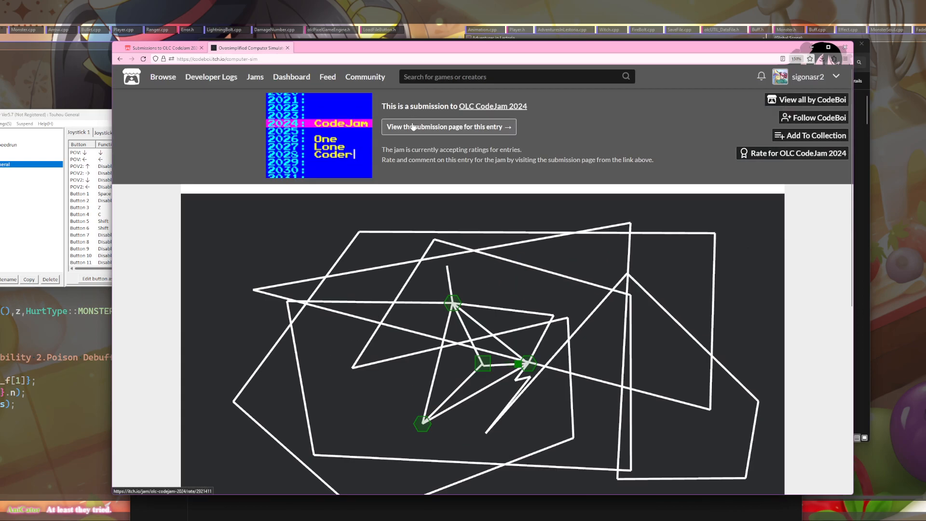
{"action": "left_click", "coordinate": [447, 126]}
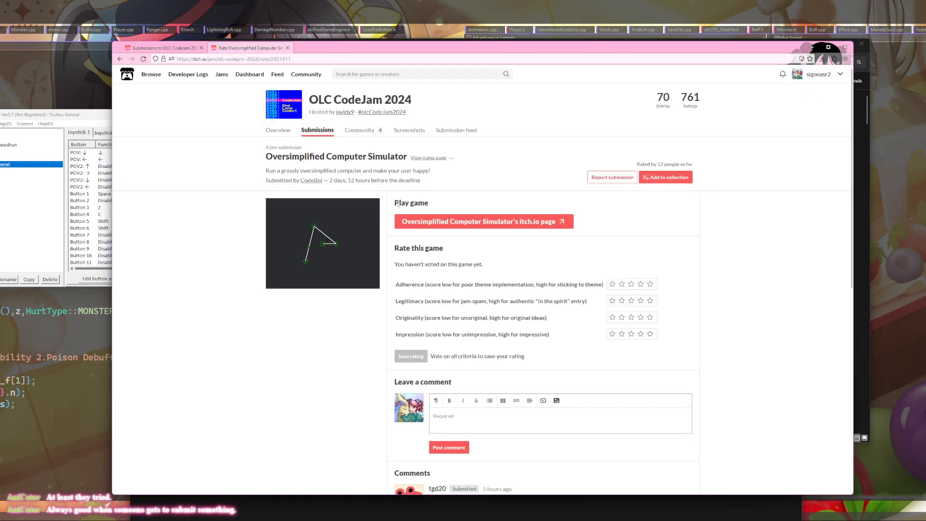
{"action": "scroll", "scroll_direction": "down", "scroll_amount": 3}
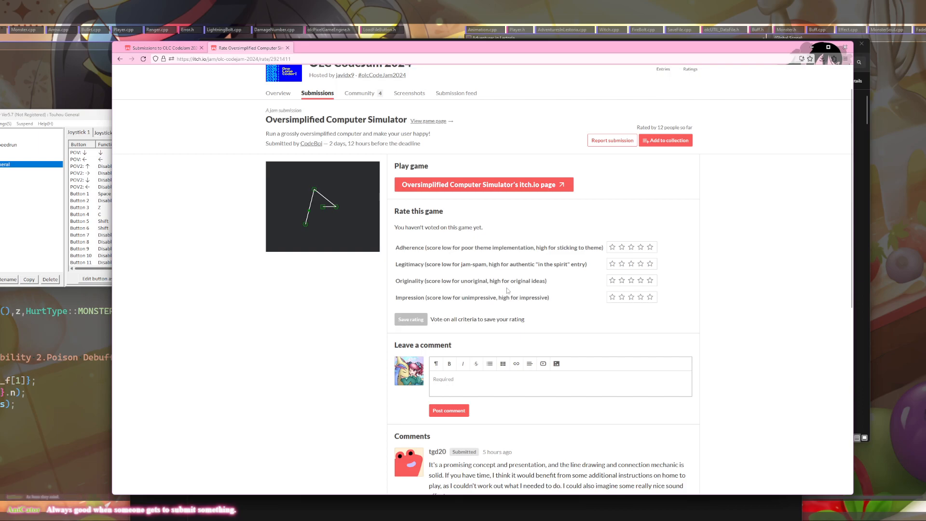
{"action": "scroll", "scroll_direction": "down", "scroll_amount": 3}
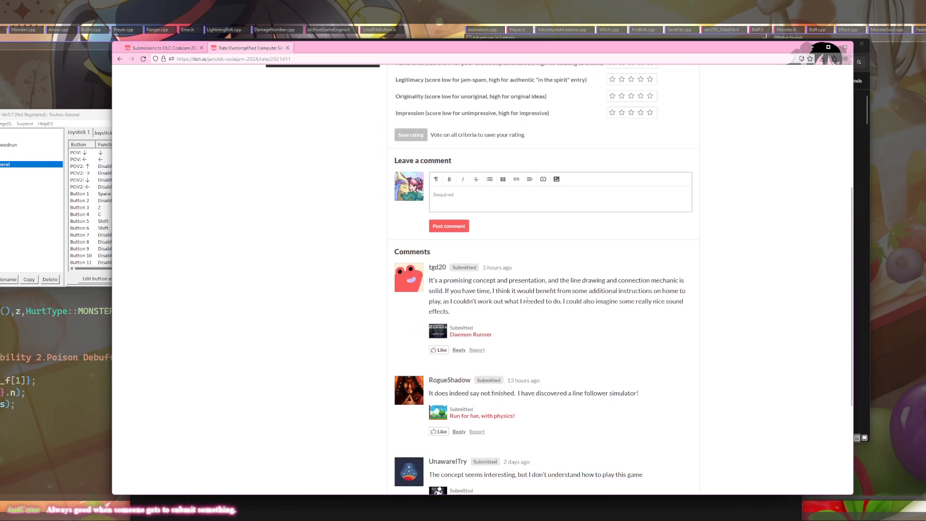
{"action": "scroll", "scroll_direction": "down", "scroll_amount": 3}
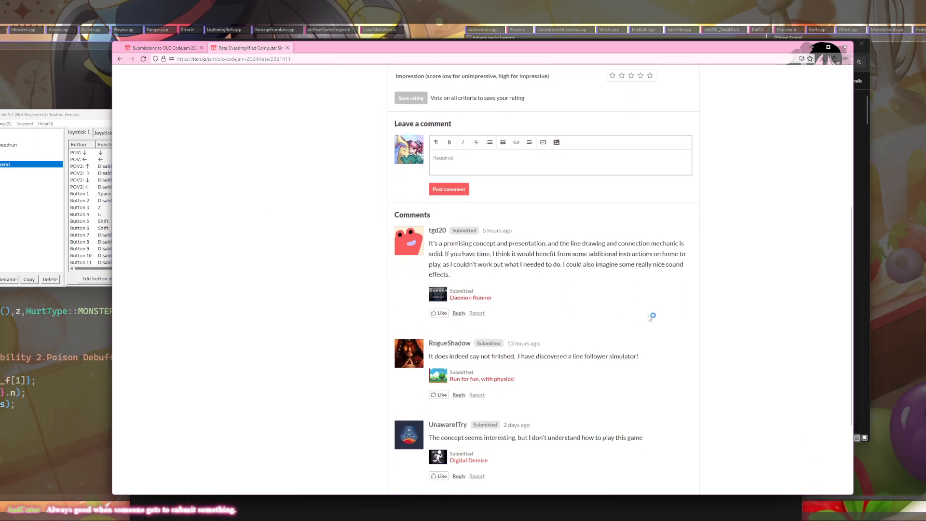
{"action": "scroll", "scroll_direction": "down", "scroll_amount": 3}
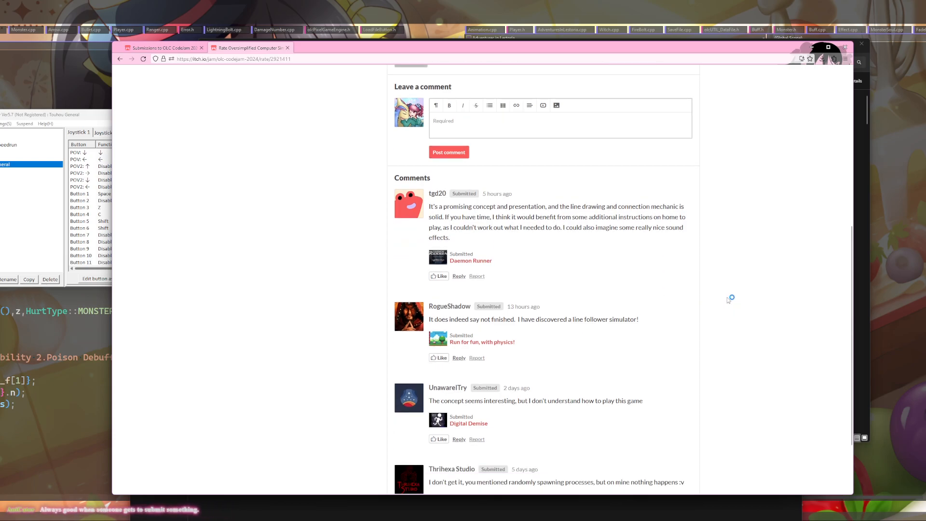
{"action": "scroll", "scroll_direction": "down", "scroll_amount": 3}
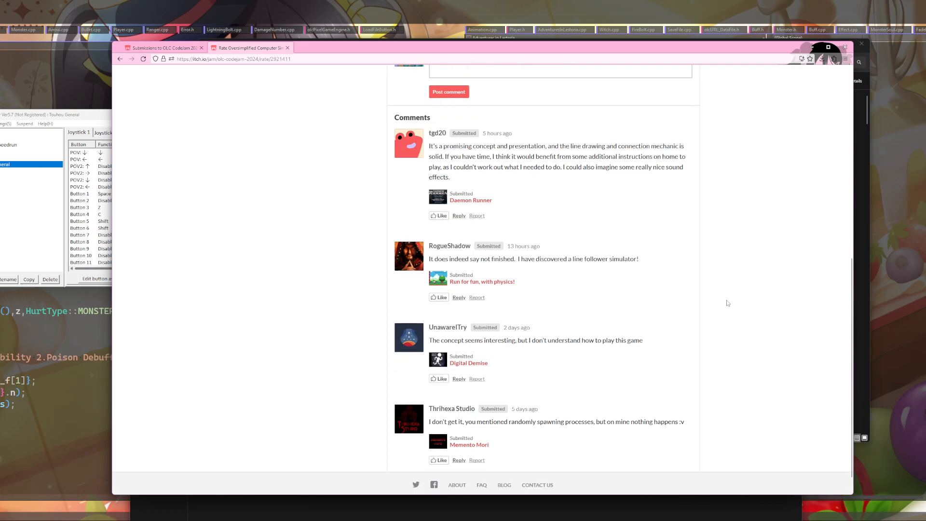
{"action": "scroll", "scroll_direction": "down", "scroll_amount": 3}
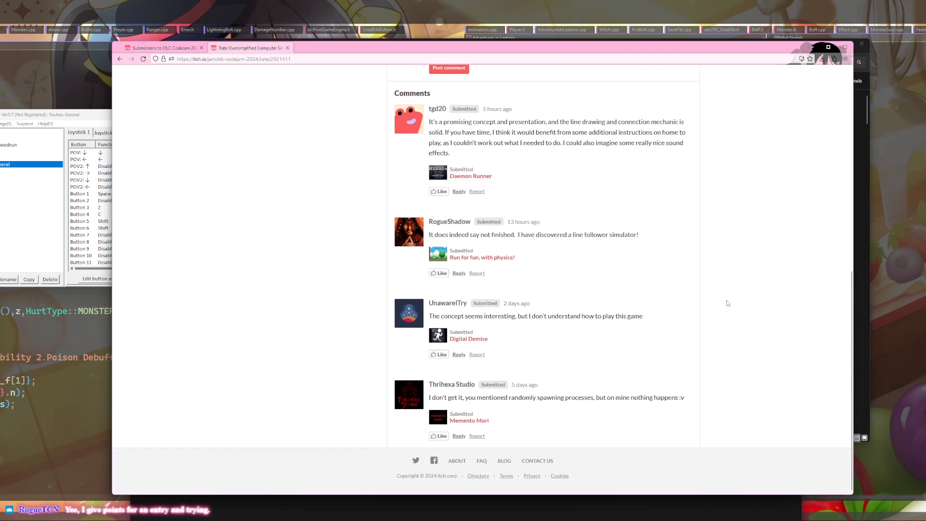
{"action": "mouse_move", "coordinate": [728, 303]}
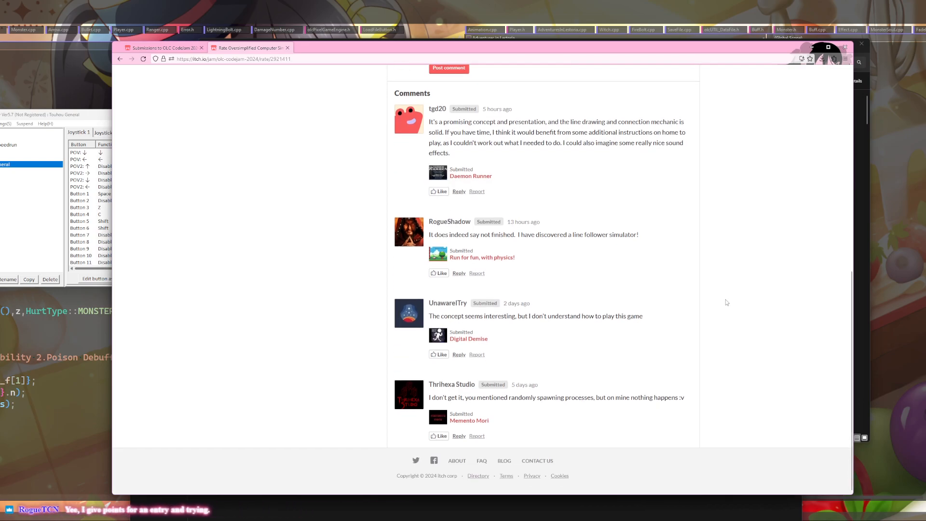
{"action": "mouse_move", "coordinate": [678, 339]}
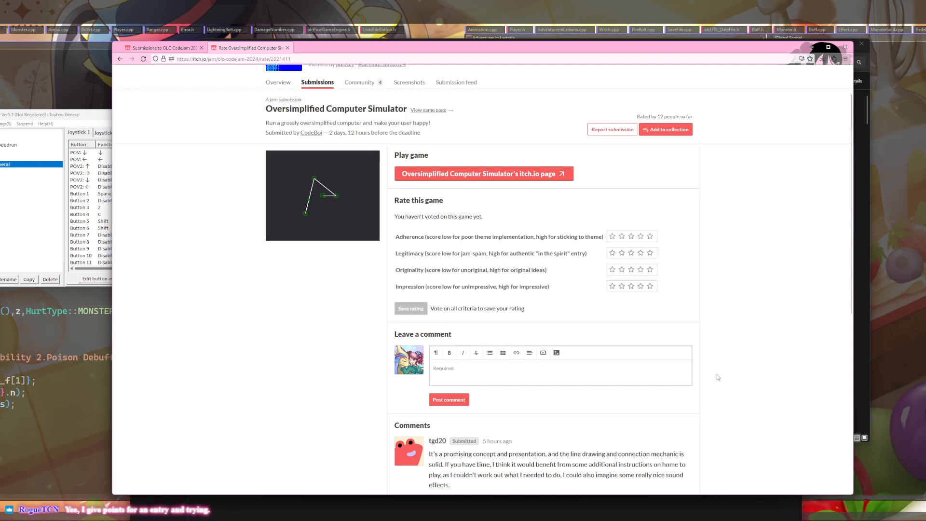
{"action": "mouse_move", "coordinate": [683, 264]}
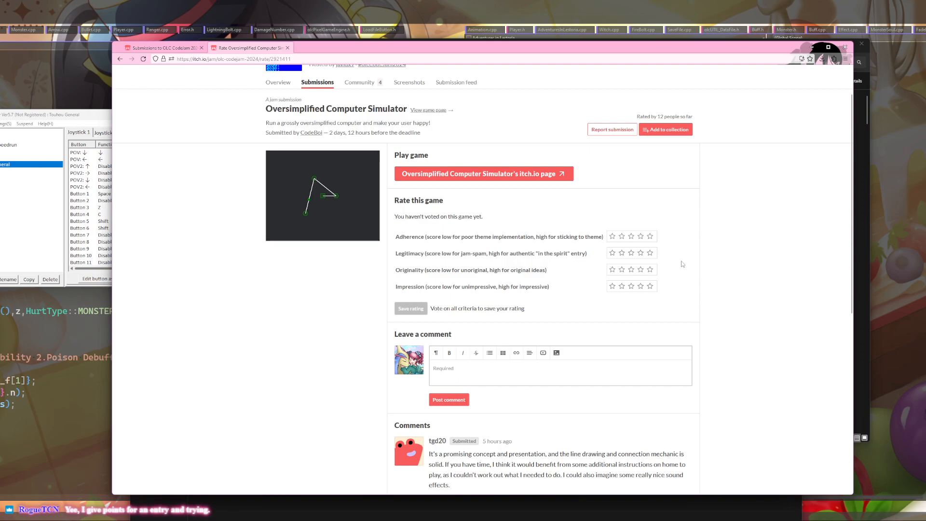
{"action": "left_click", "coordinate": [631, 269]}
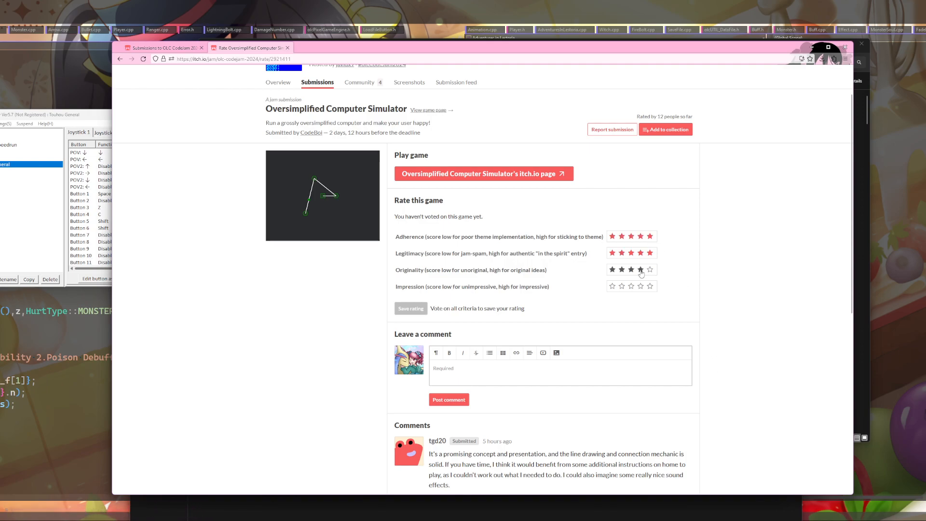